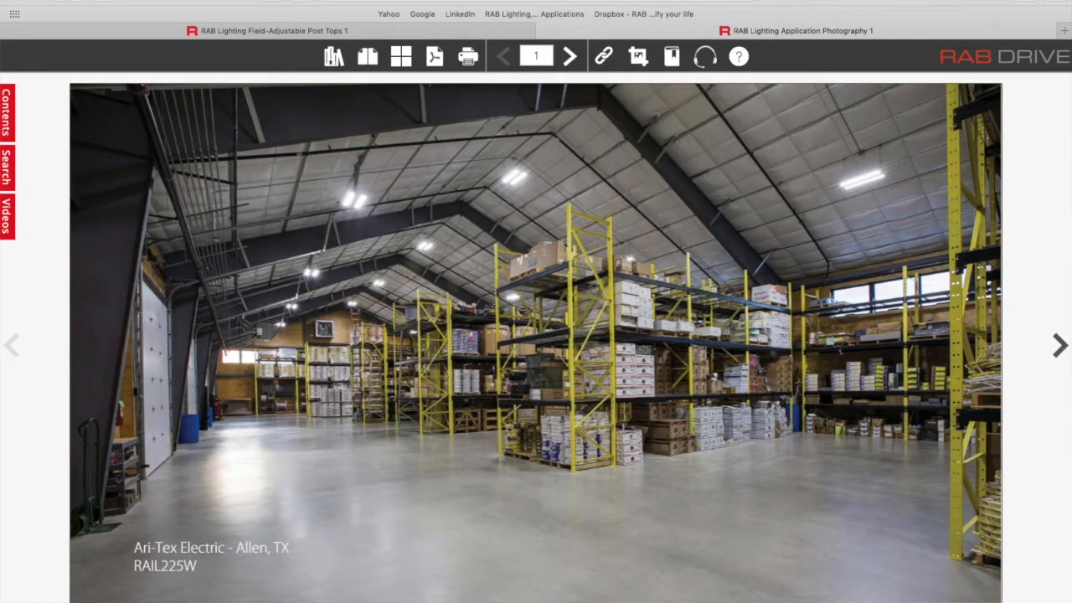
mouse_move(1058, 344)
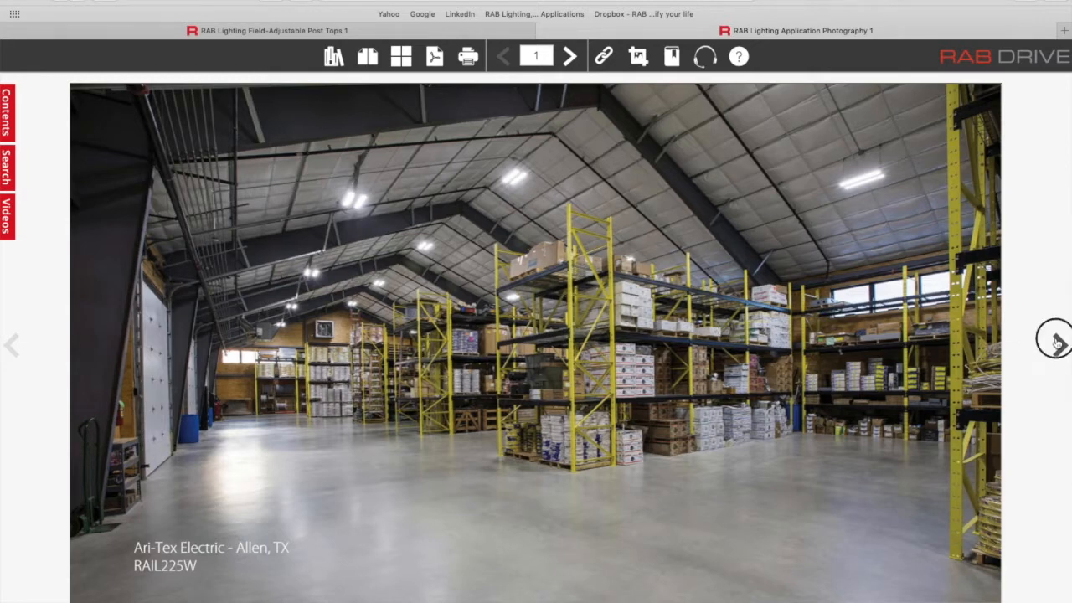
Flip forward through Application Photography page by page until reaching page 29.
left_click(1057, 344)
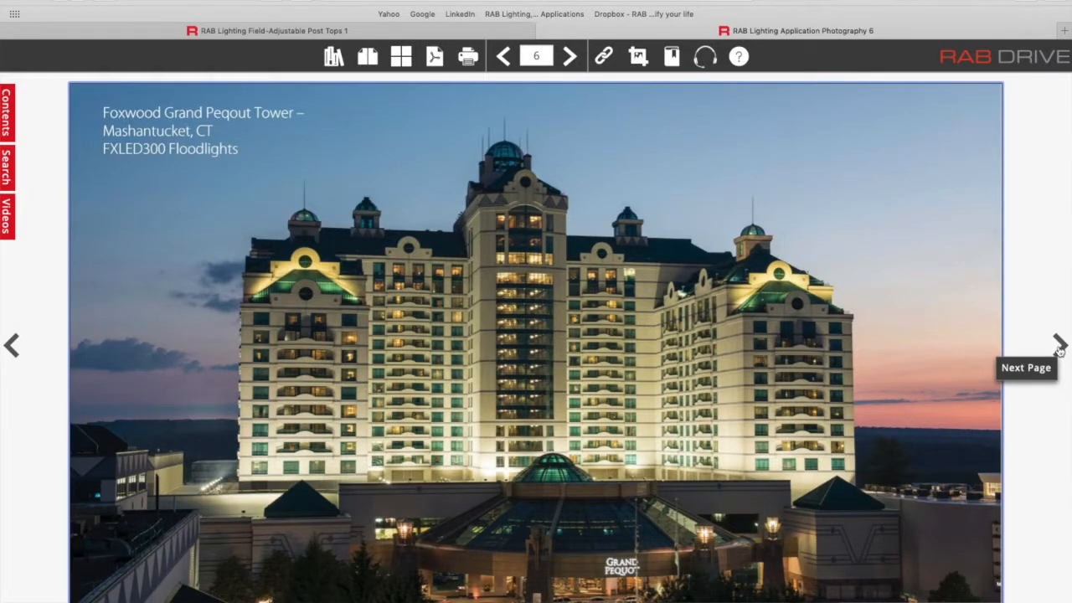
left_click(1060, 344)
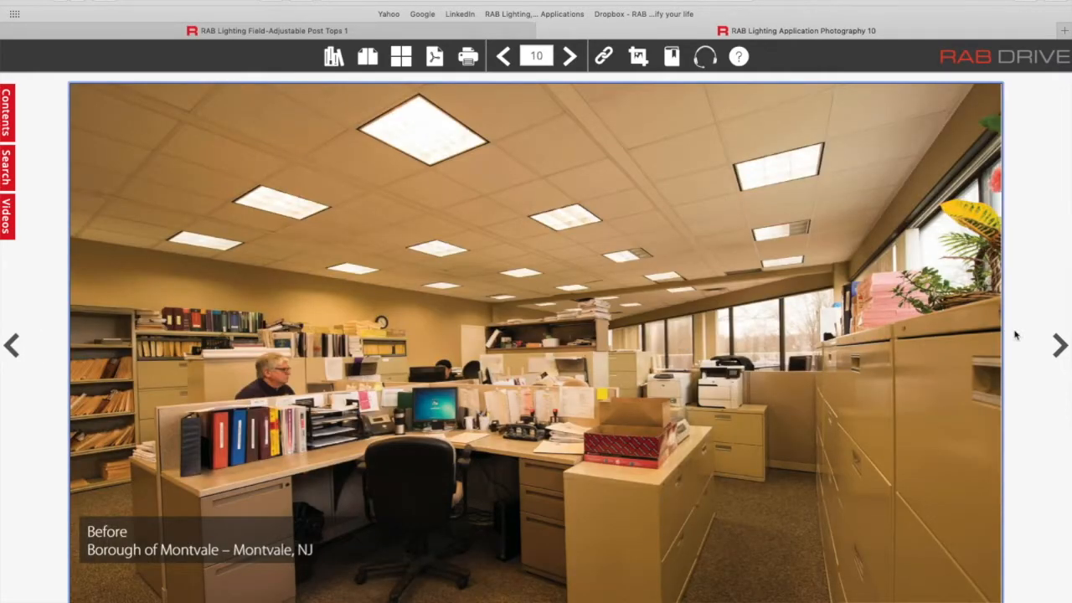
left_click(1060, 345)
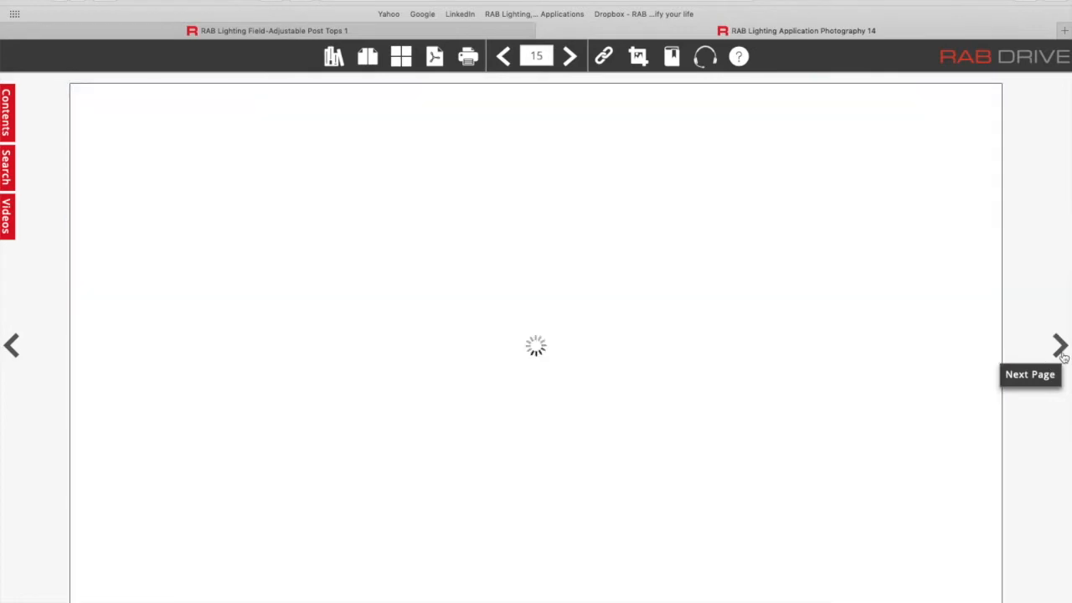
left_click(1060, 344)
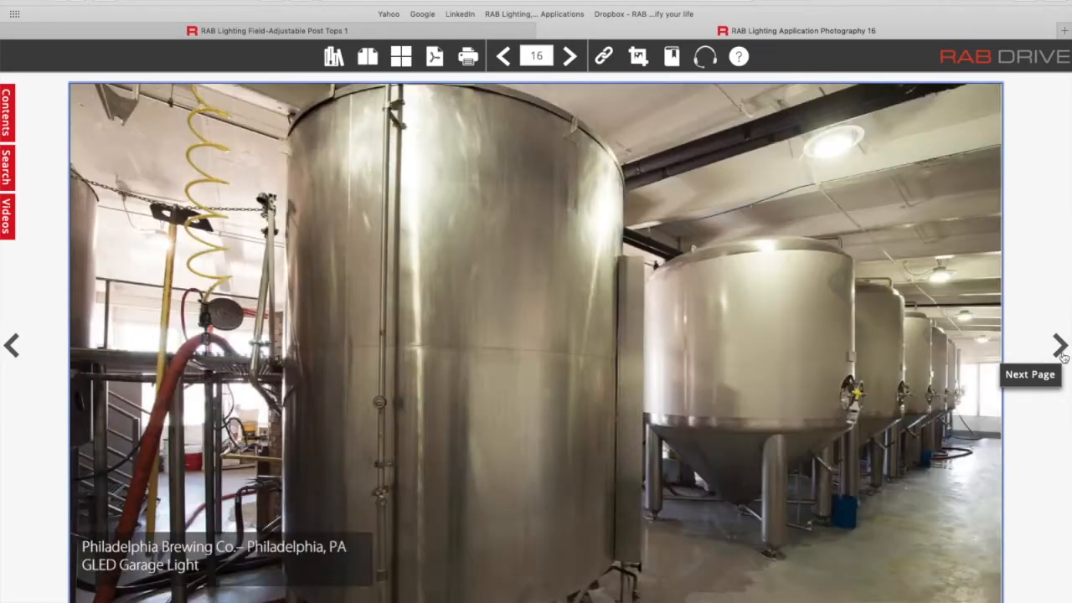
left_click(1060, 344)
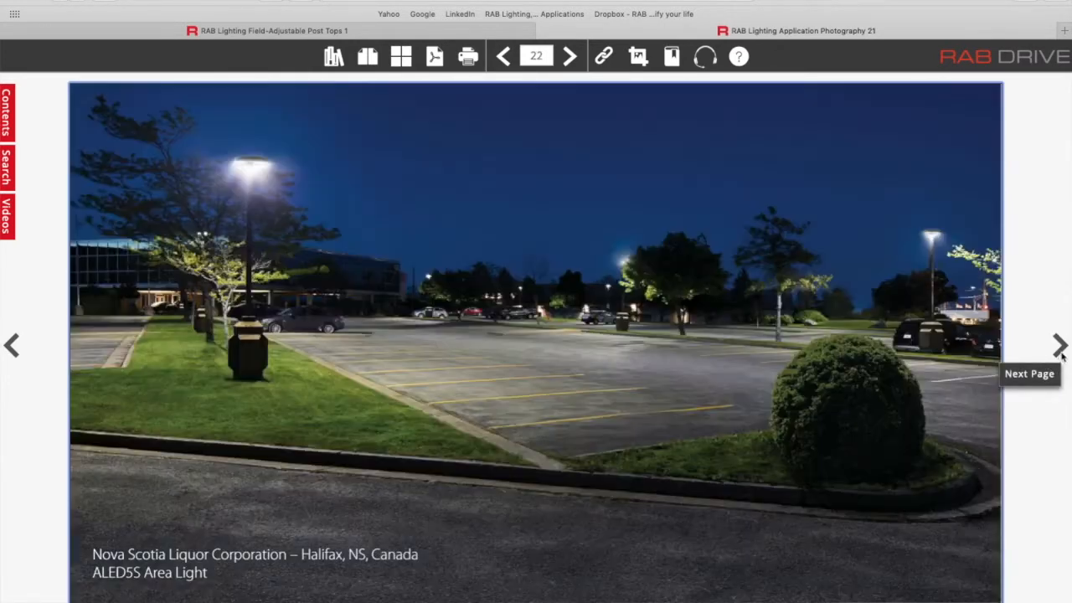
left_click(1060, 345)
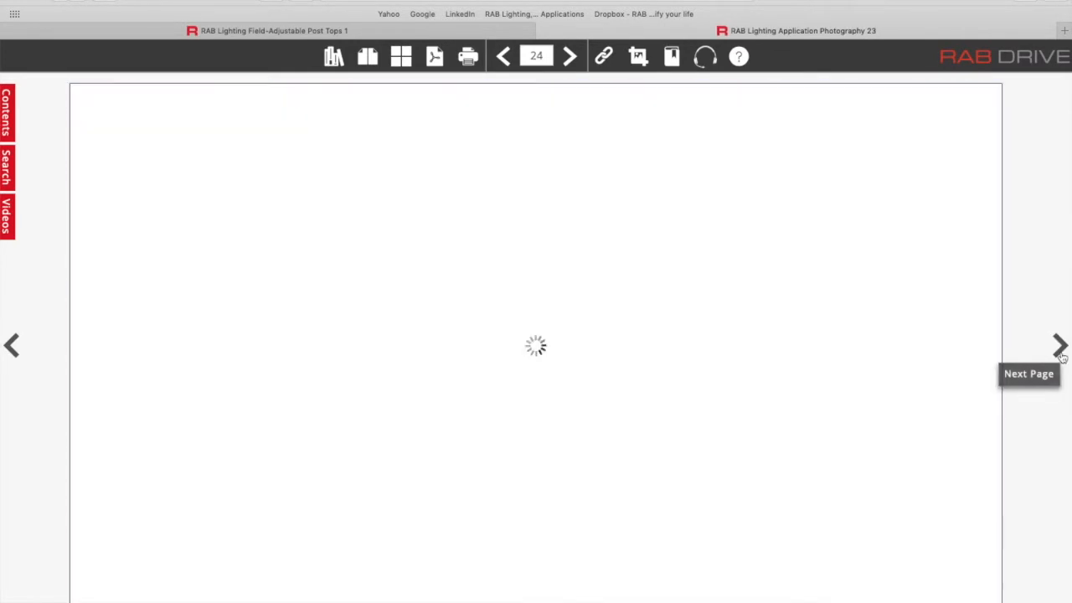
left_click(1059, 344)
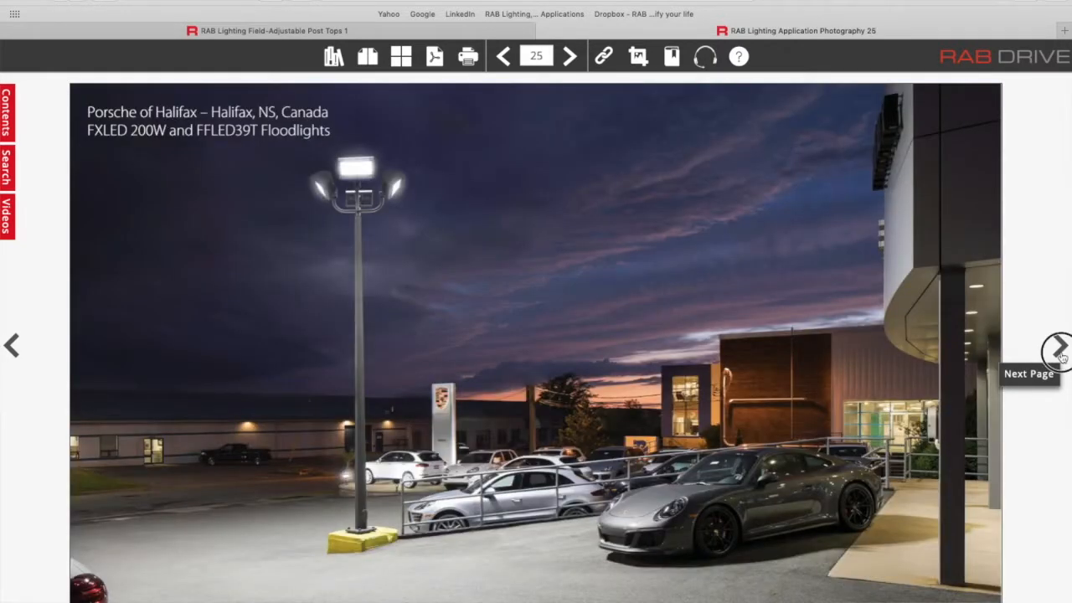
left_click(1058, 345)
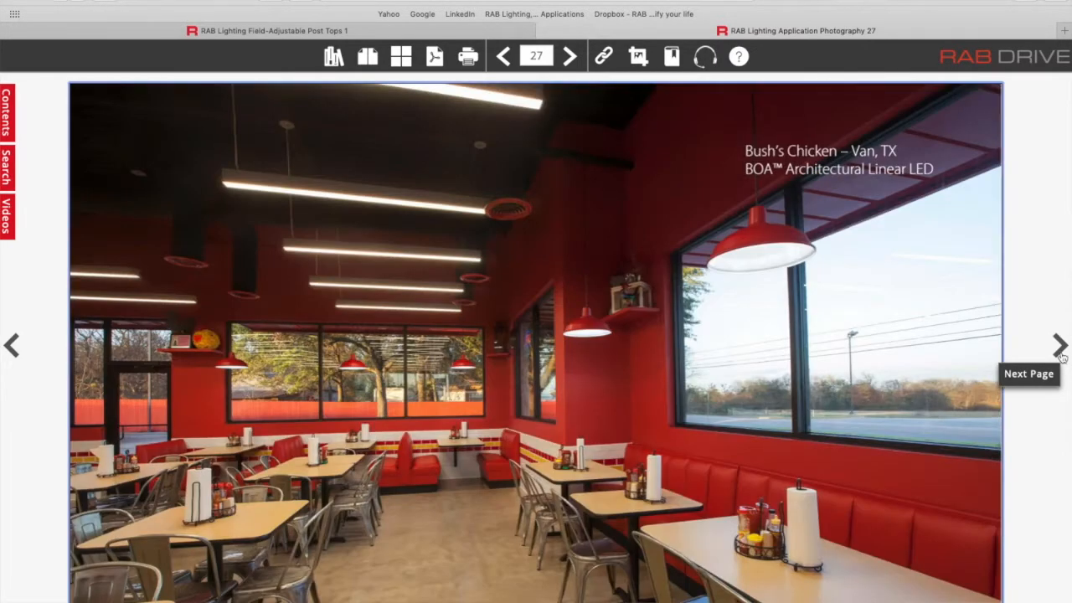
left_click(1060, 346)
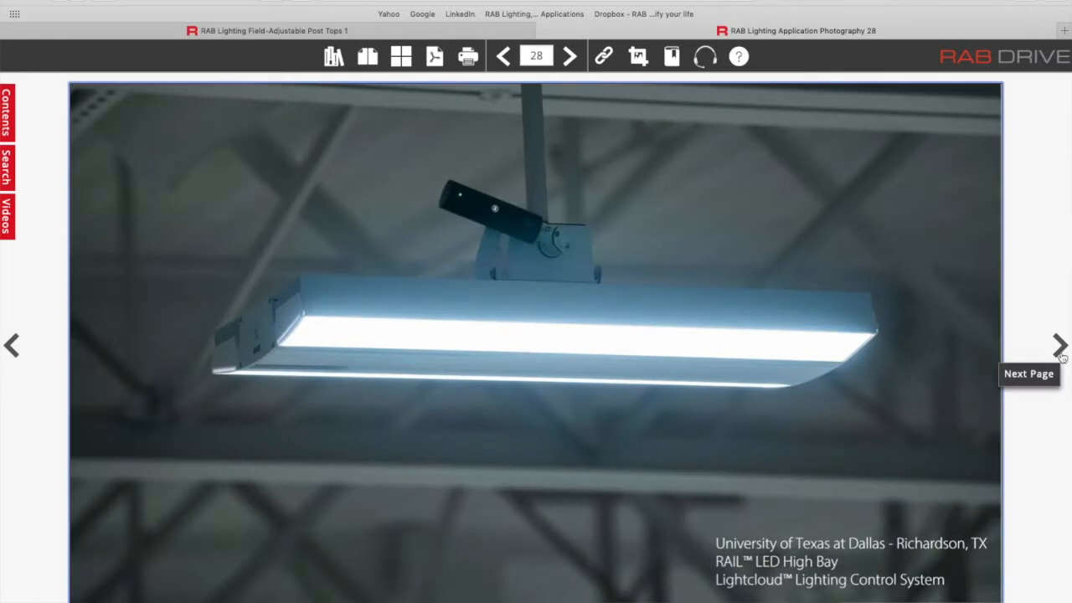
left_click(1059, 345)
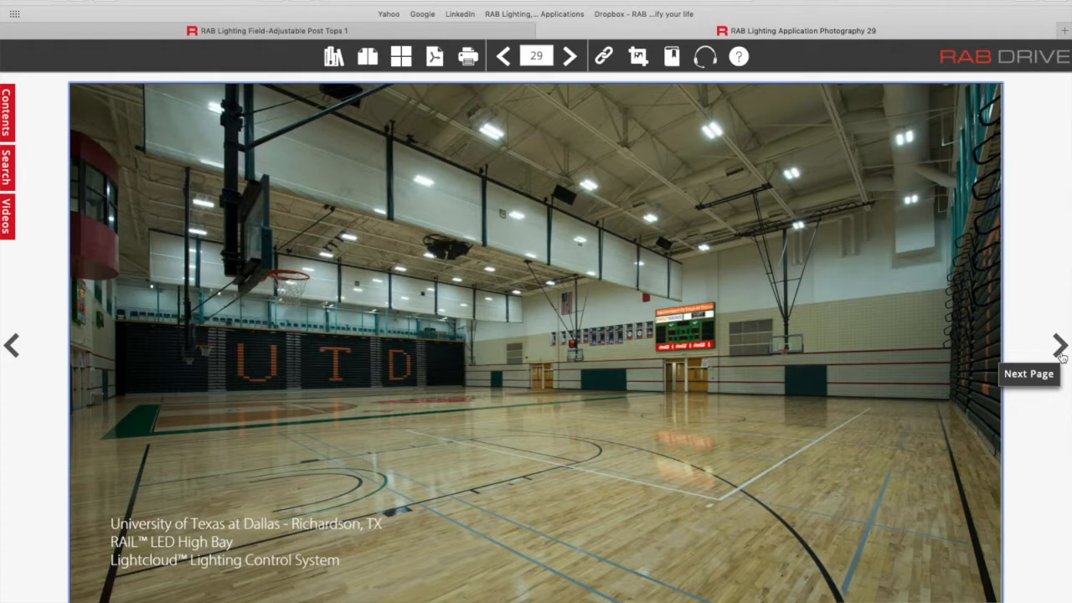
mouse_move(1060, 345)
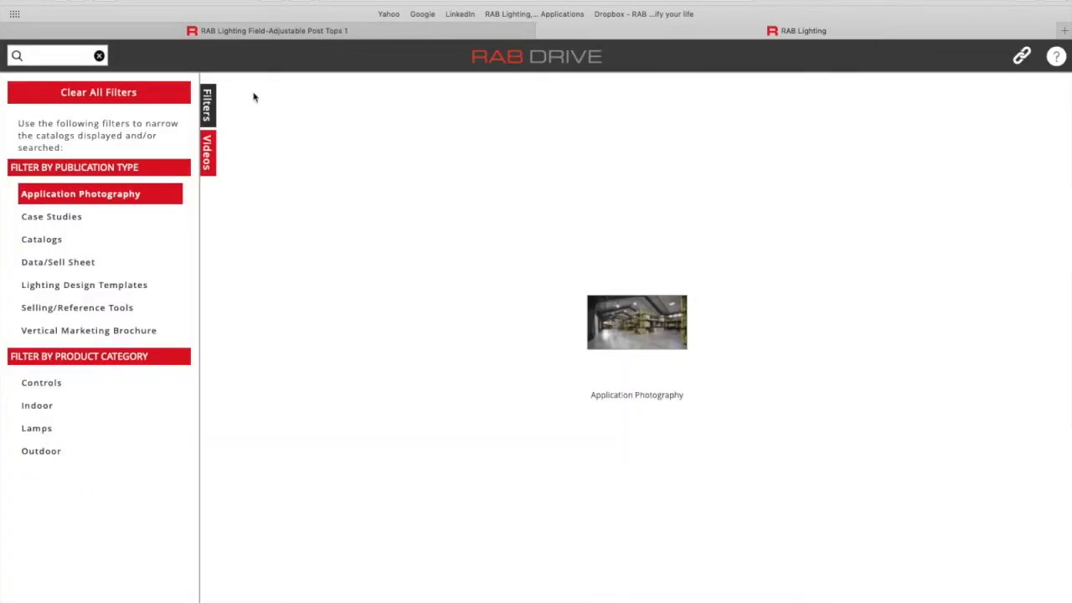
Add the Catalogs filter and open the Downlights Catalog at its cover.
left_click(41, 239)
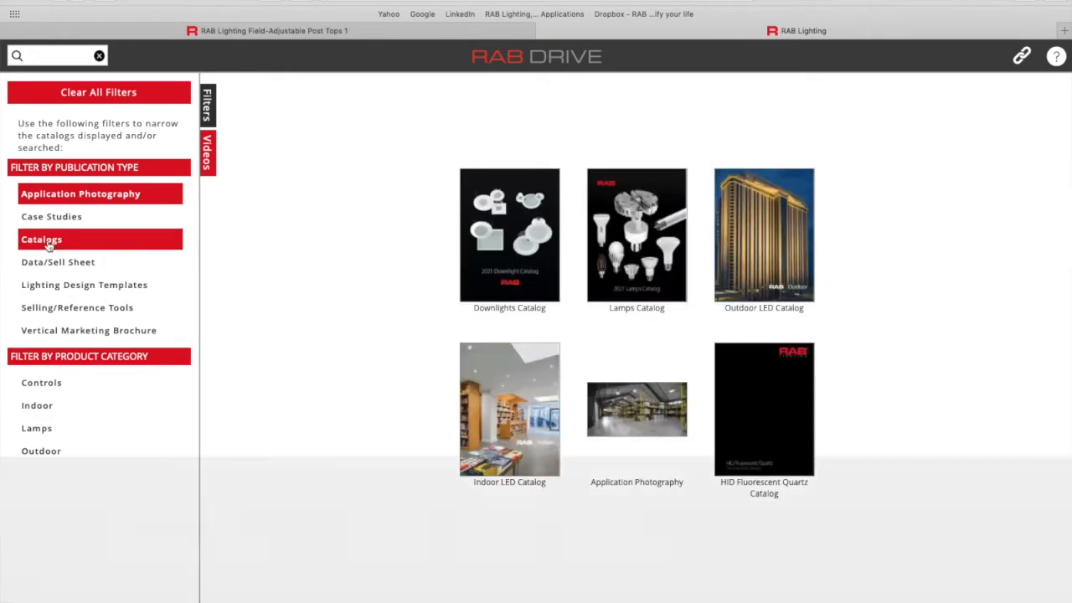
left_click(509, 234)
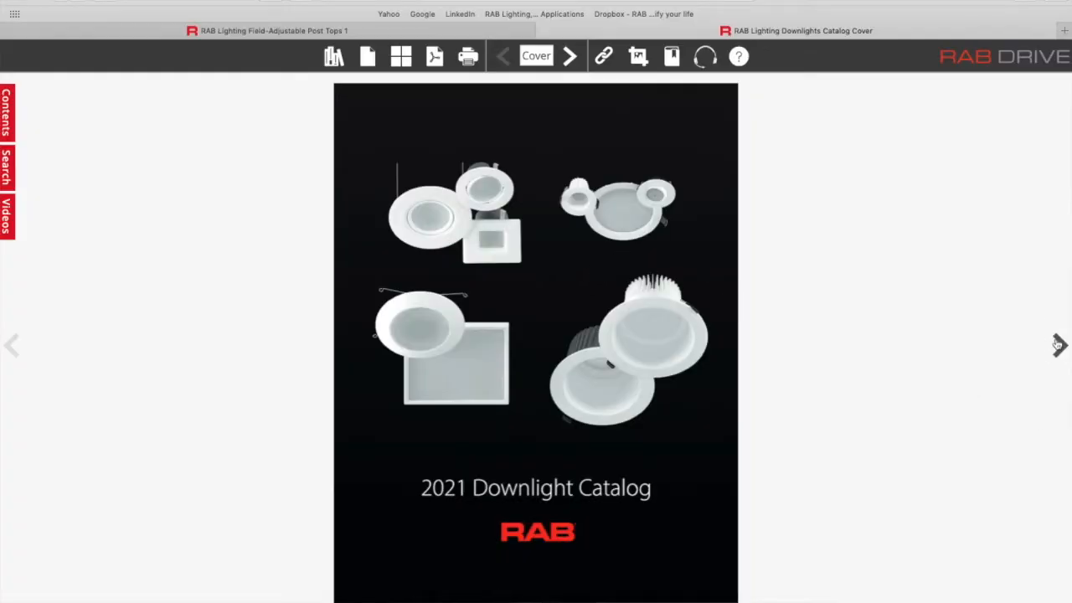
Go to the table of contents and jump to the page 11 Edge-lit Wafer spread.
left_click(1059, 345)
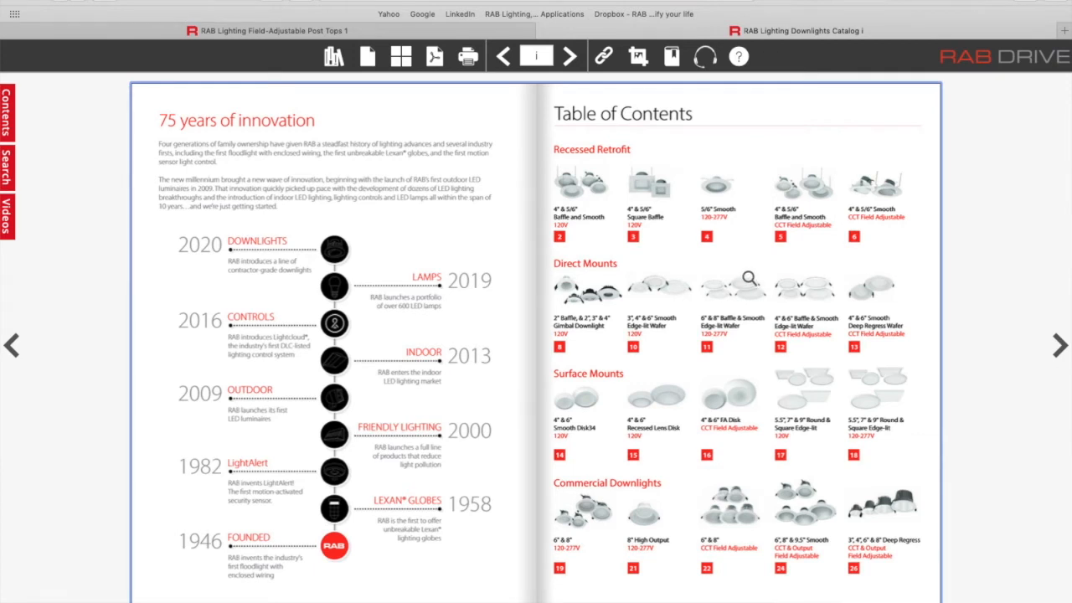
mouse_move(708, 350)
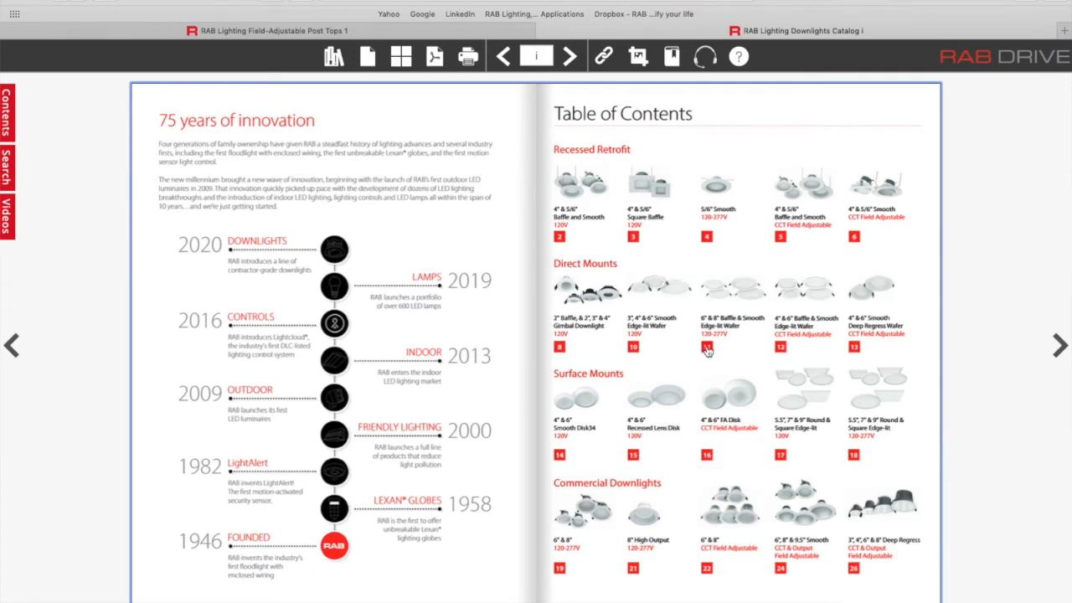
mouse_move(708, 357)
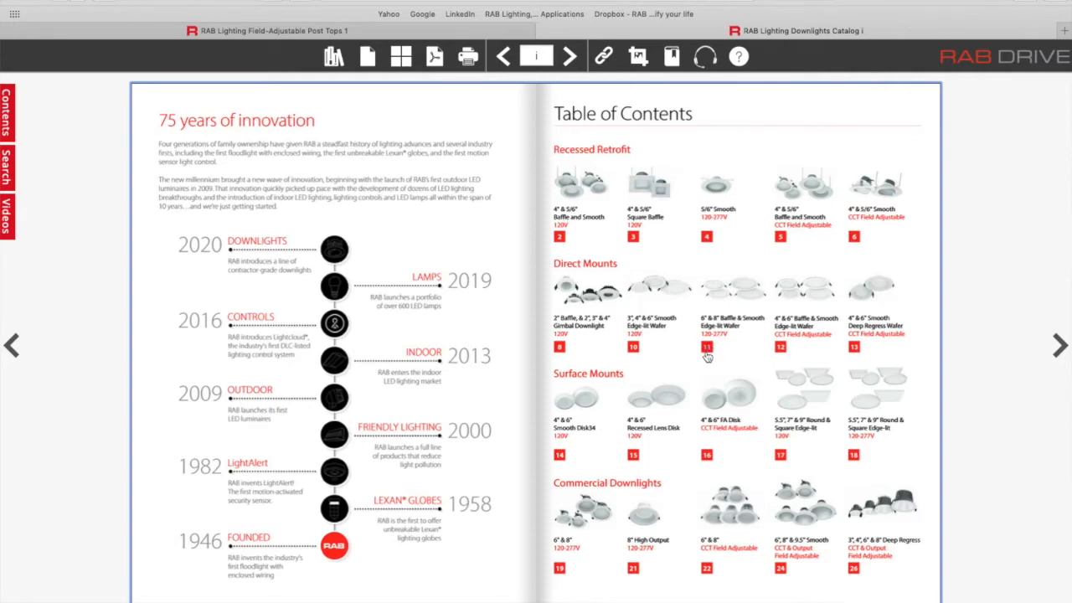
left_click(708, 347)
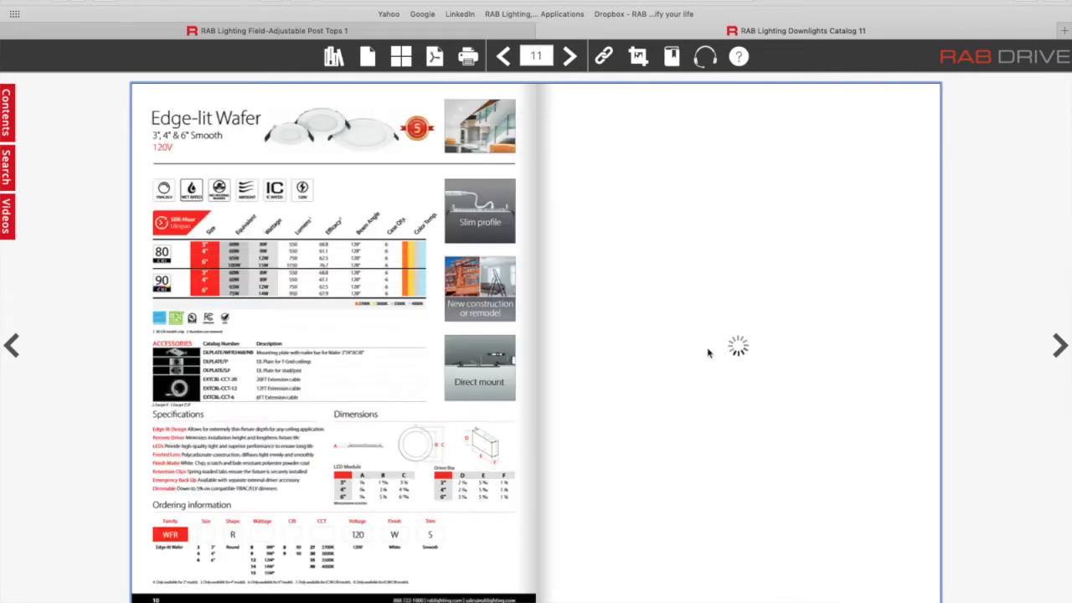
left_click(569, 56)
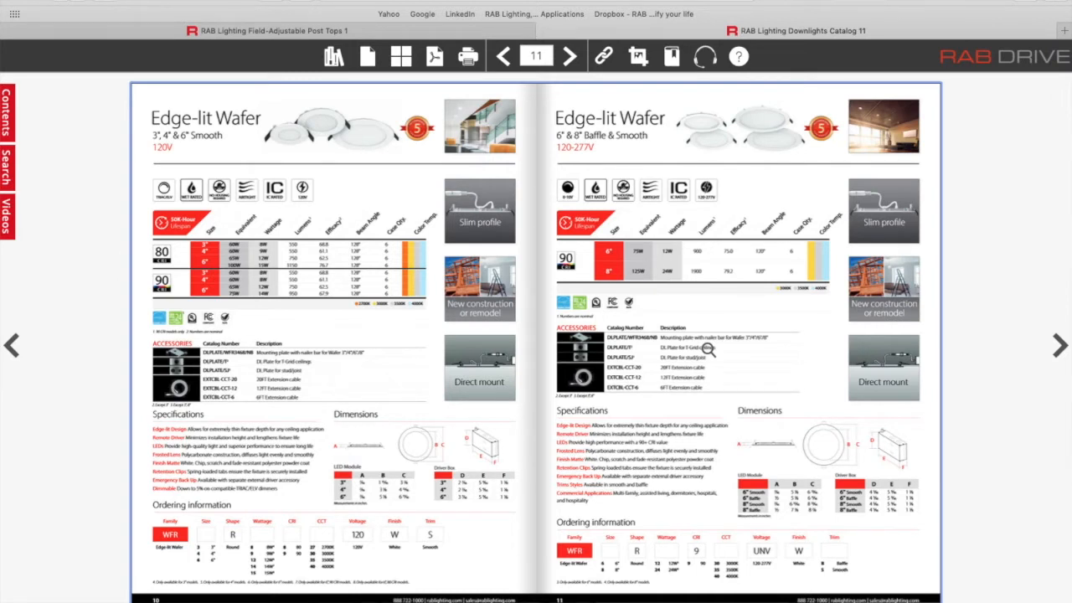
mouse_move(434, 56)
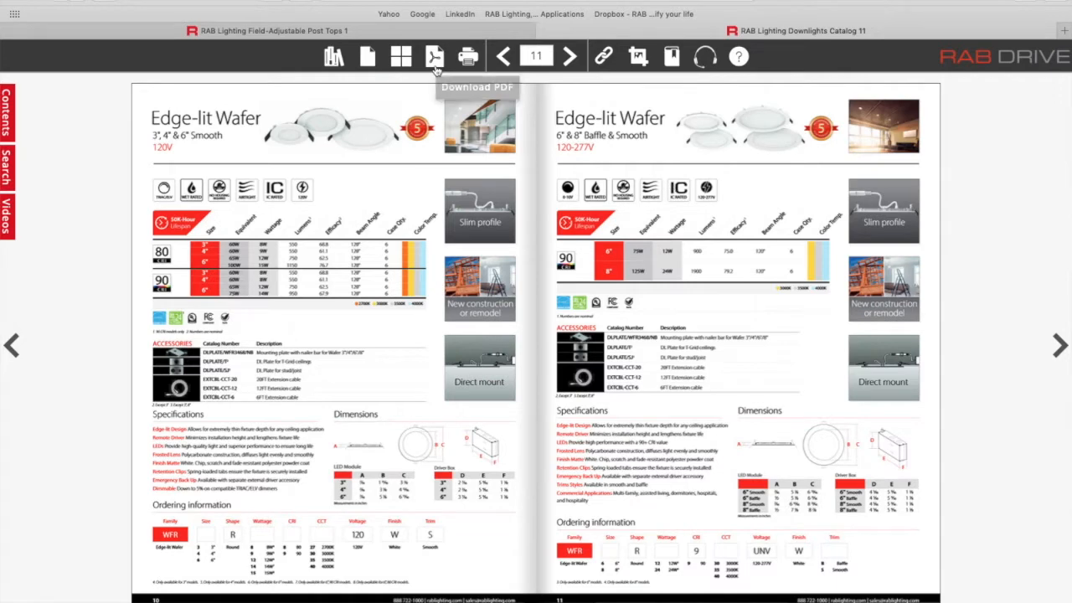
left_click(434, 56)
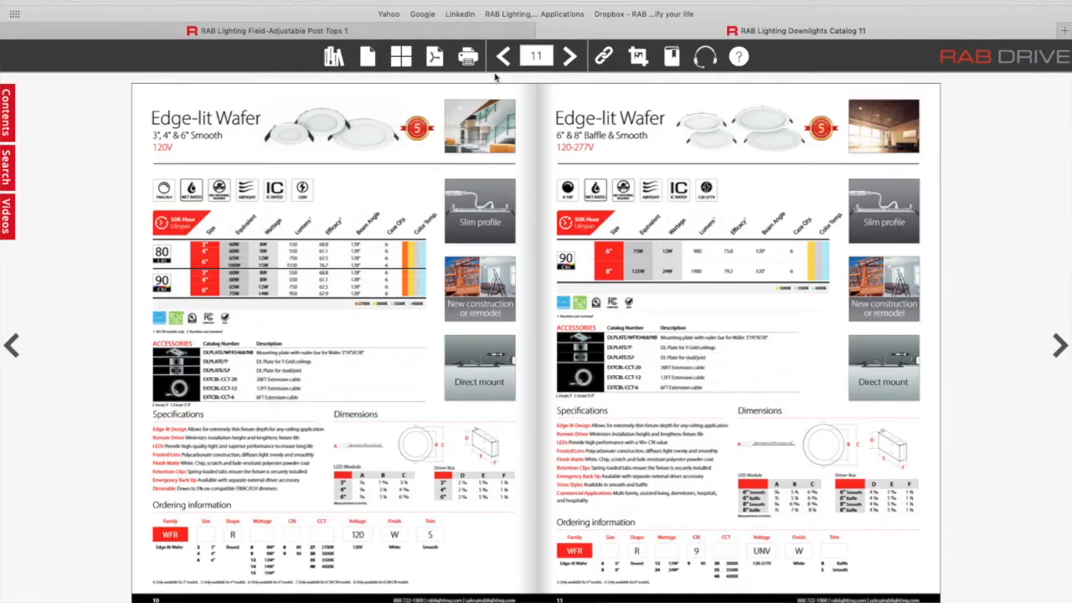
mouse_move(468, 56)
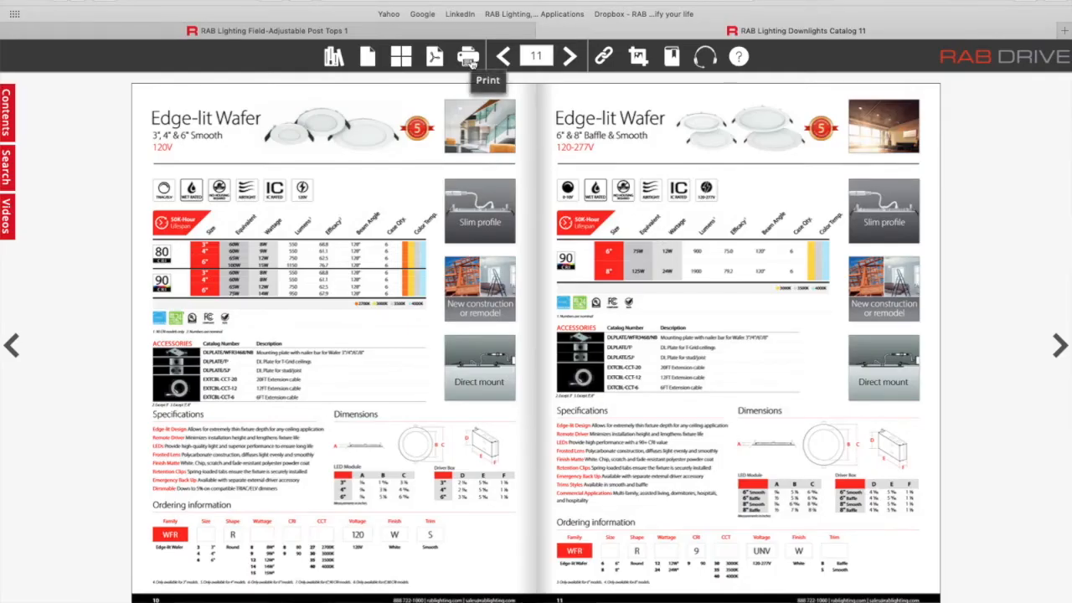